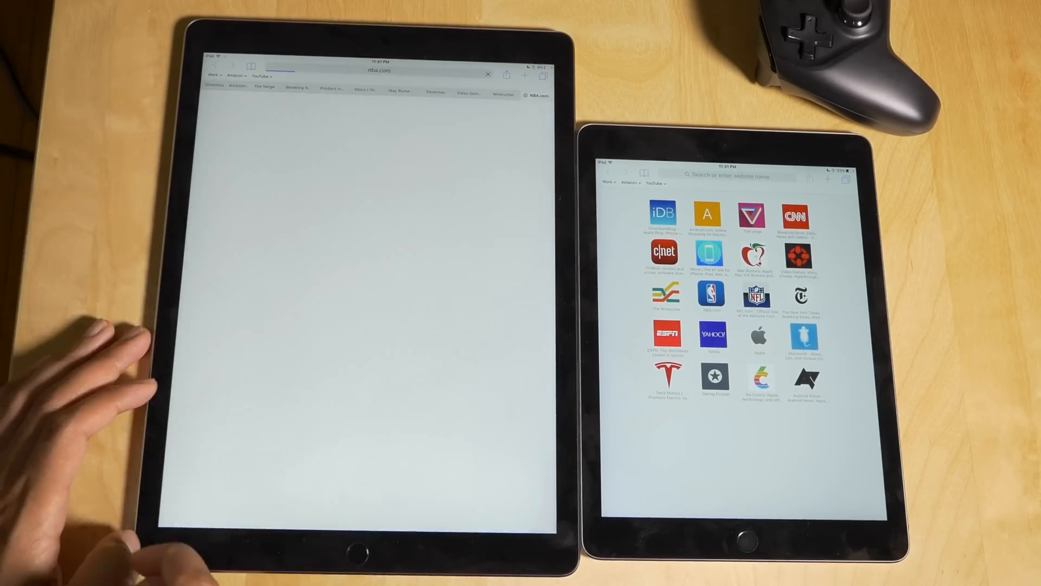
- Open Safari's tab overview grid on the iPad Pro and the iPad Air 2
{"action": "left_click", "coordinate": [378, 71]}
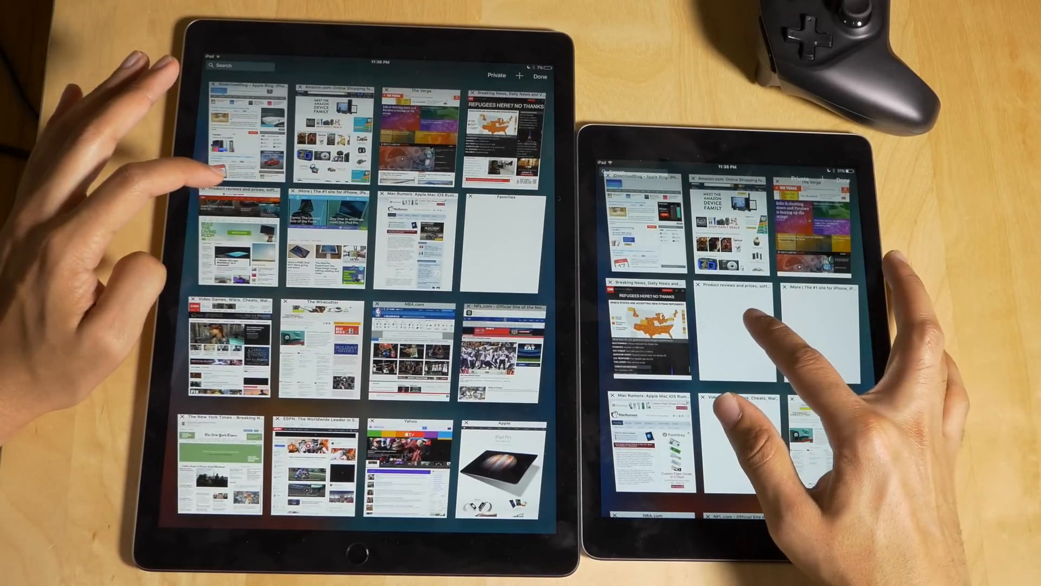
{"action": "left_click", "coordinate": [734, 326]}
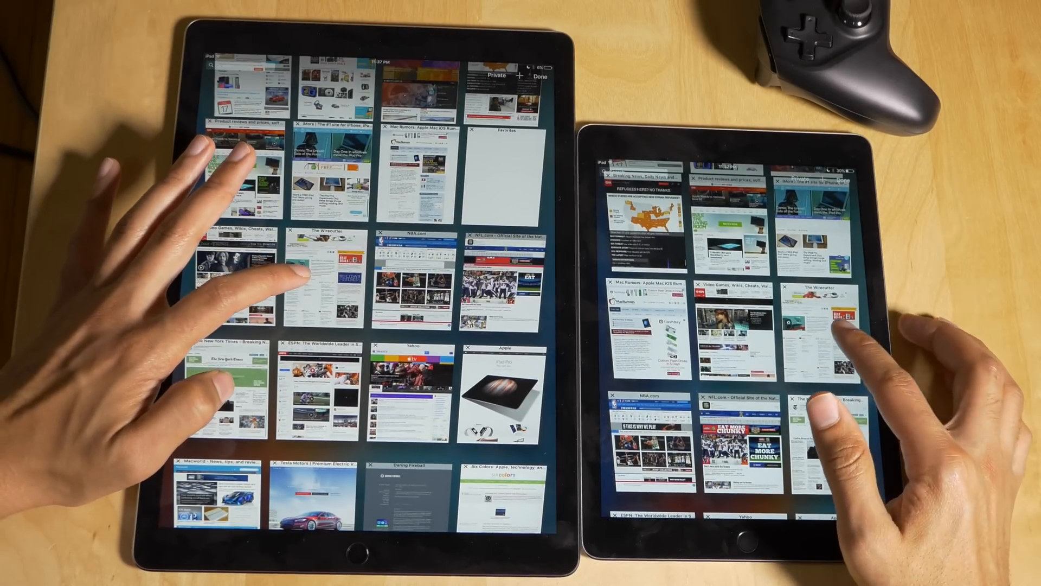
- Scroll both tab overviews down to the last tabs, ending at Android Police
{"action": "left_click", "coordinate": [308, 270]}
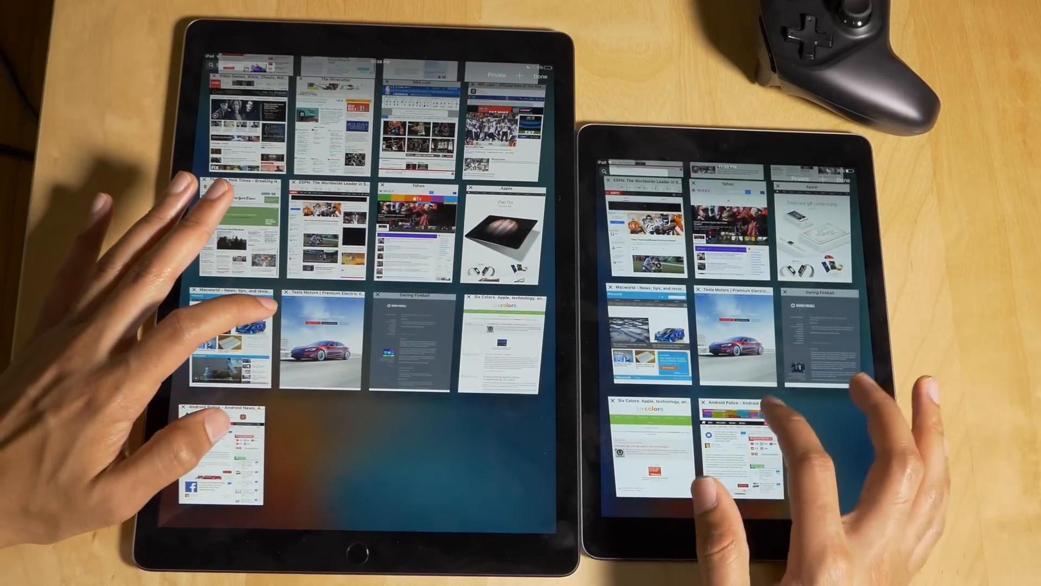
- Open the Tesla Motors tab from the overview on both iPads
{"action": "left_click", "coordinate": [325, 339]}
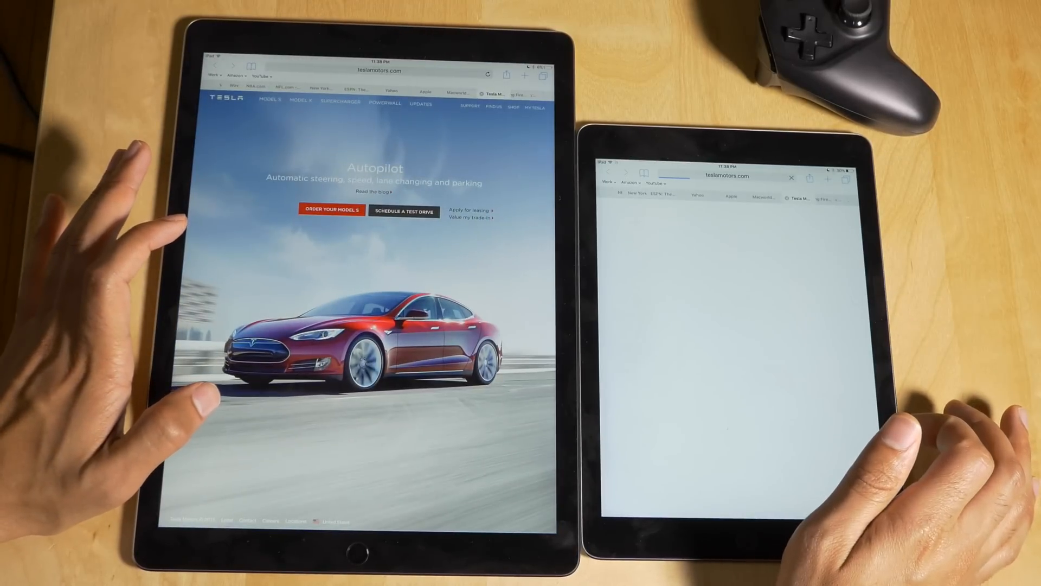